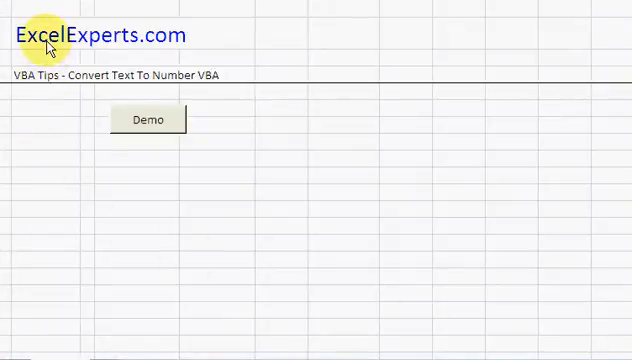
{"action": "mouse_move", "coordinate": [55, 90]}
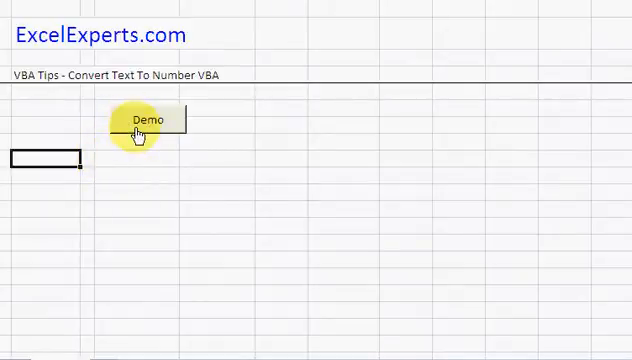
Open the Demo button's macro and step through until IsNumber reports False for "123".
{"action": "right_click", "coordinate": [145, 120]}
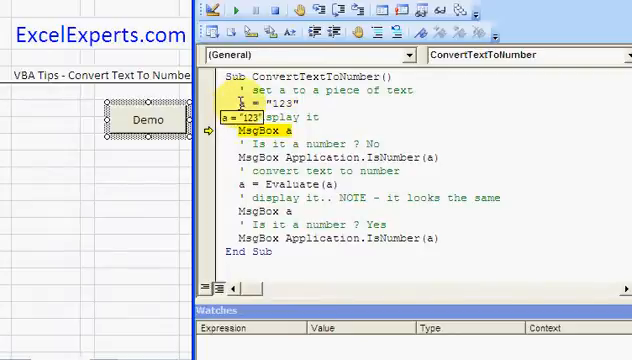
{"action": "key", "text": "F8"}
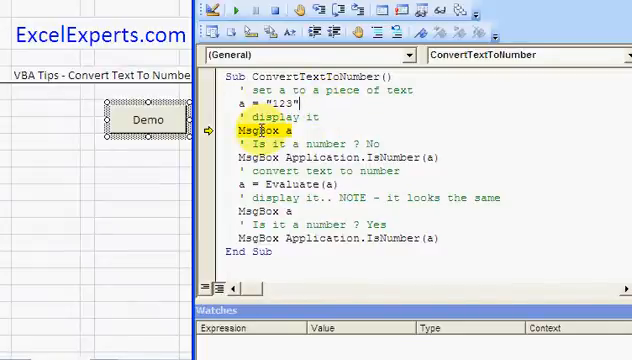
{"action": "key", "text": "F8"}
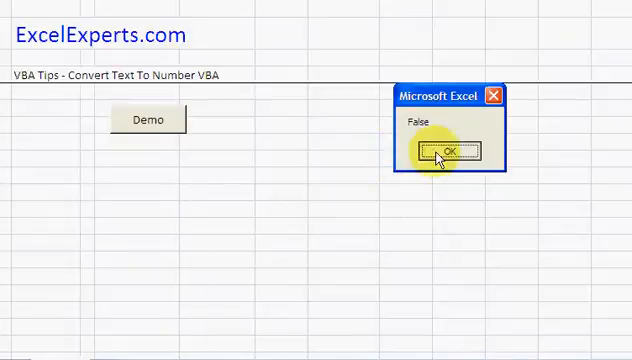
Dismiss the False result and step through a = Evaluate(a), displaying 123.
{"action": "left_click", "coordinate": [448, 150]}
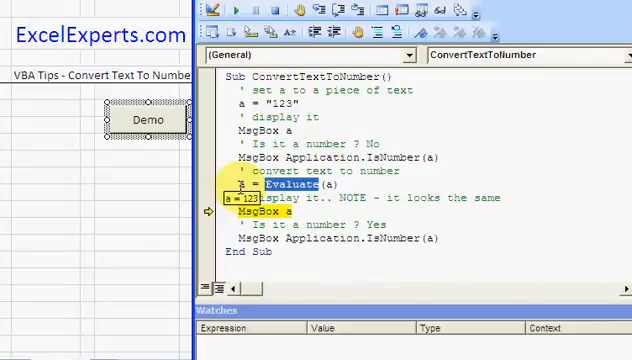
{"action": "key", "text": "F8"}
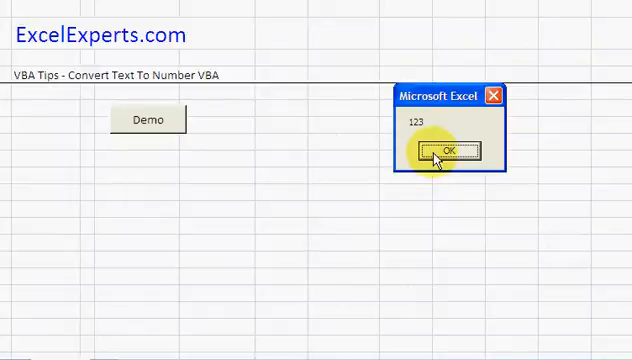
Dismiss the 123 message and run the final IsNumber check to reach End Sub.
{"action": "left_click", "coordinate": [447, 151]}
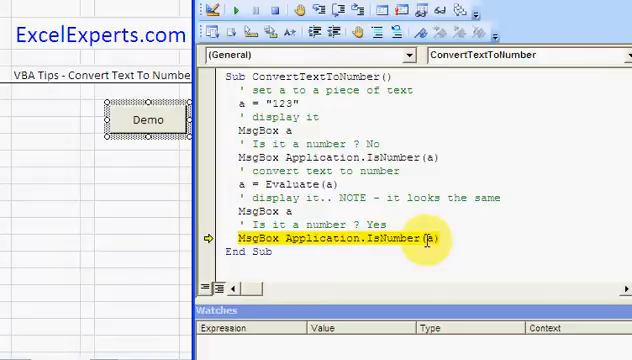
{"action": "key", "text": "F8"}
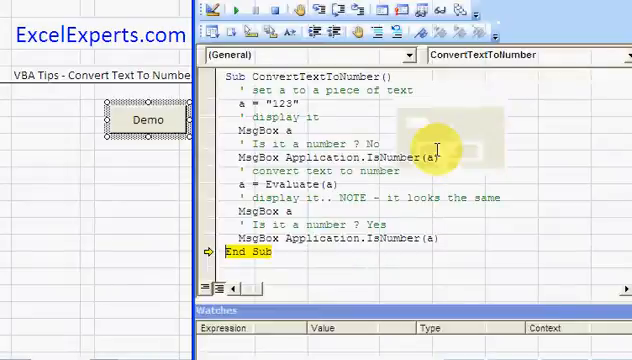